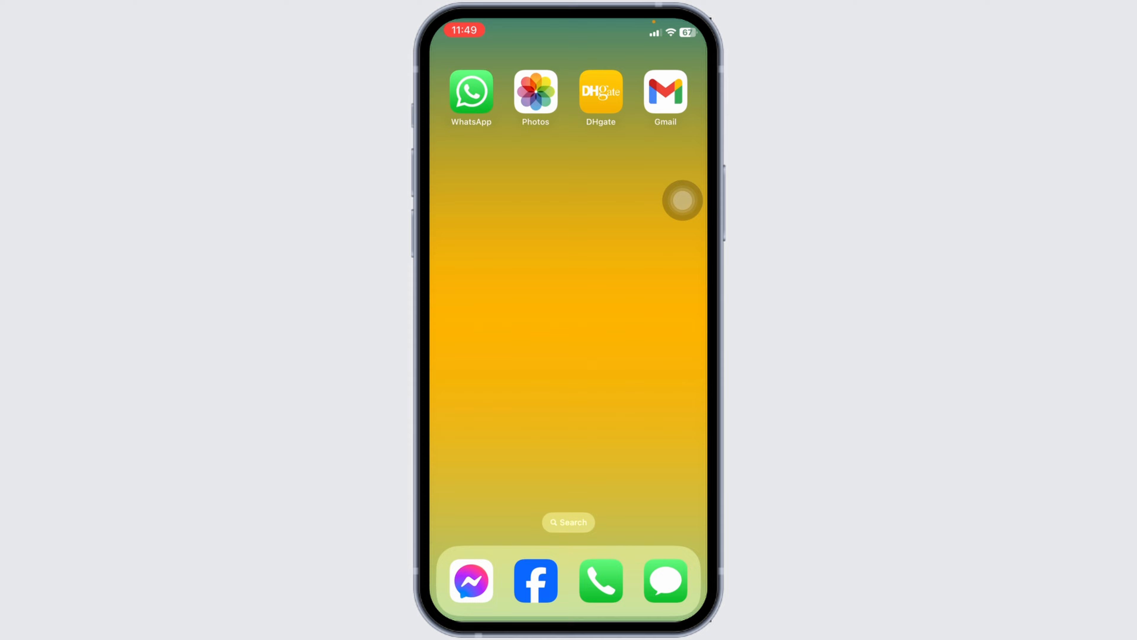
Launch the DHgate app and browse the home feed of deals
click(600, 93)
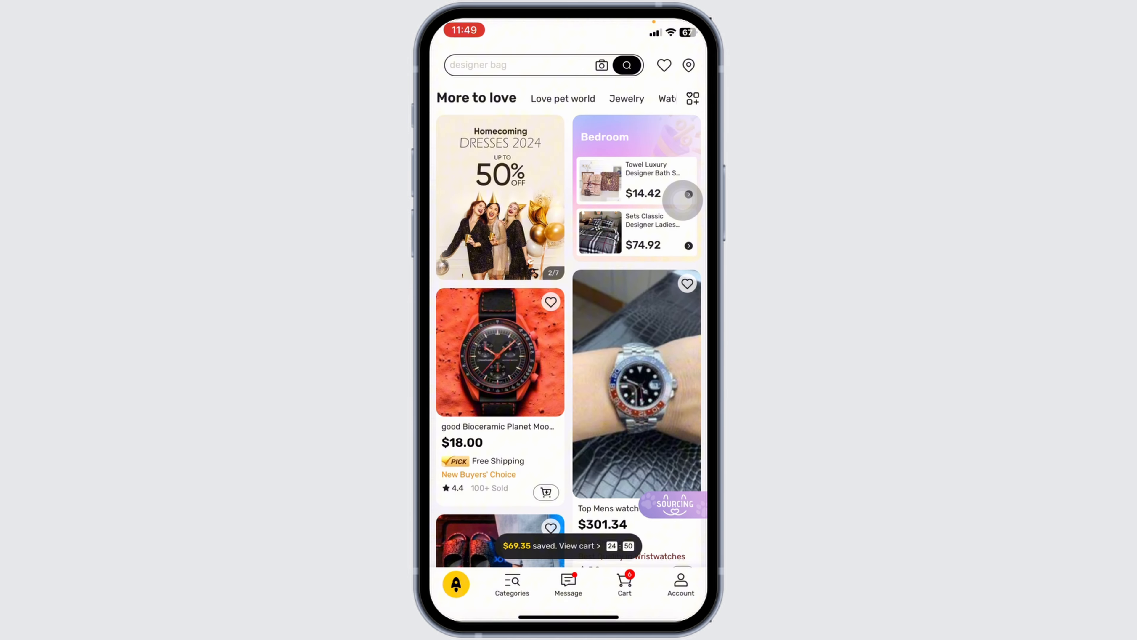
scroll(down, 3)
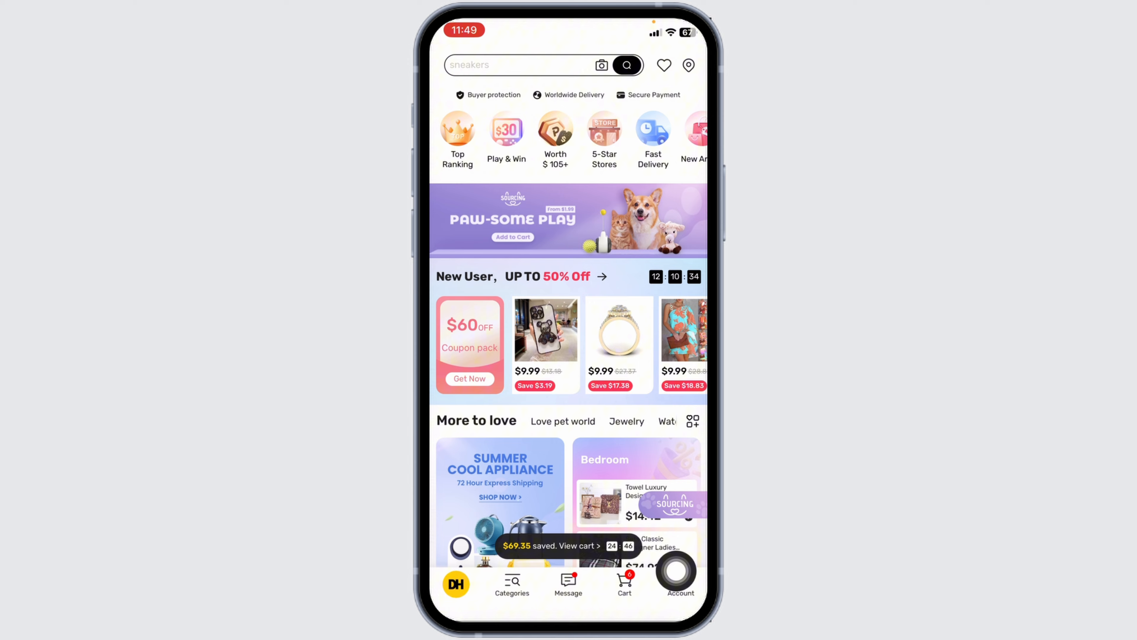
Go to the Account page and enter its Settings
click(681, 588)
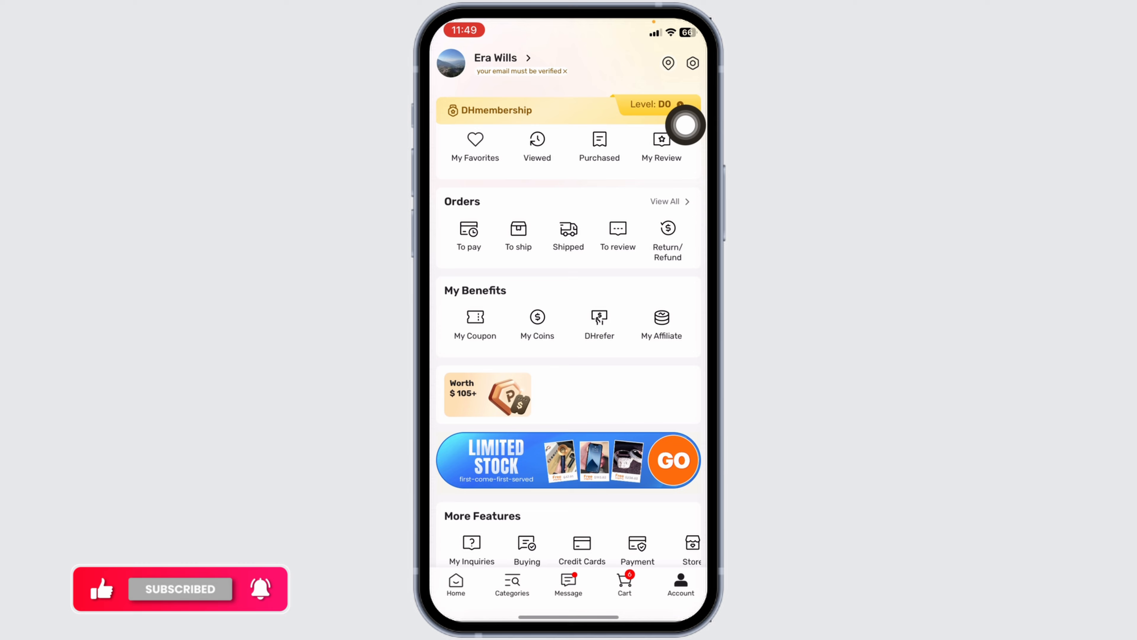
click(691, 64)
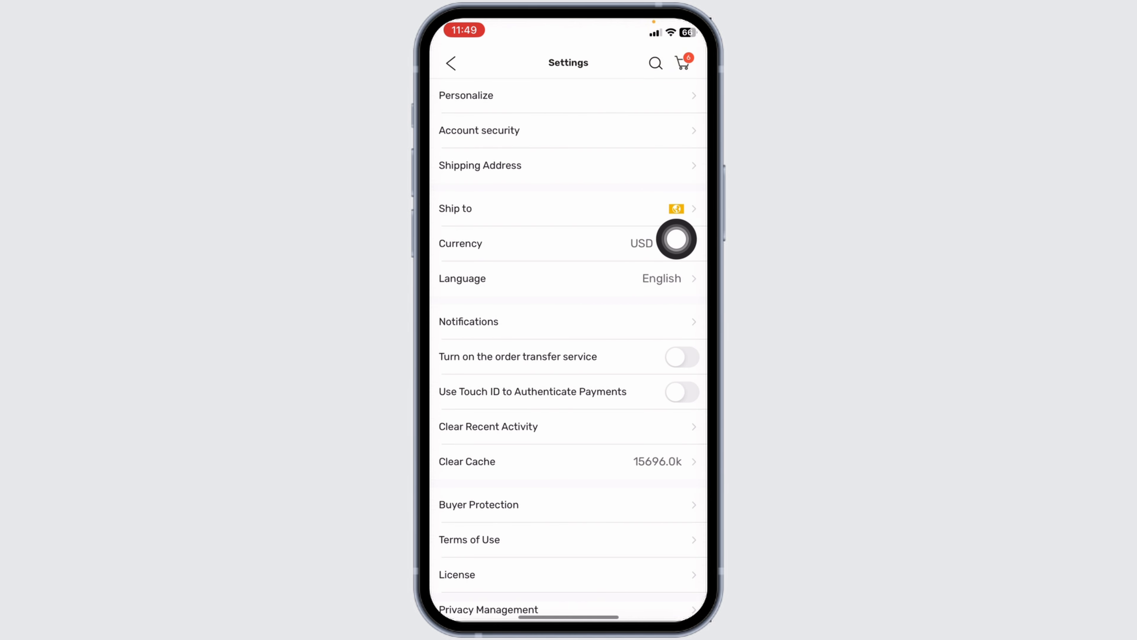
View the saved shipping addresses and start a new address form
click(479, 165)
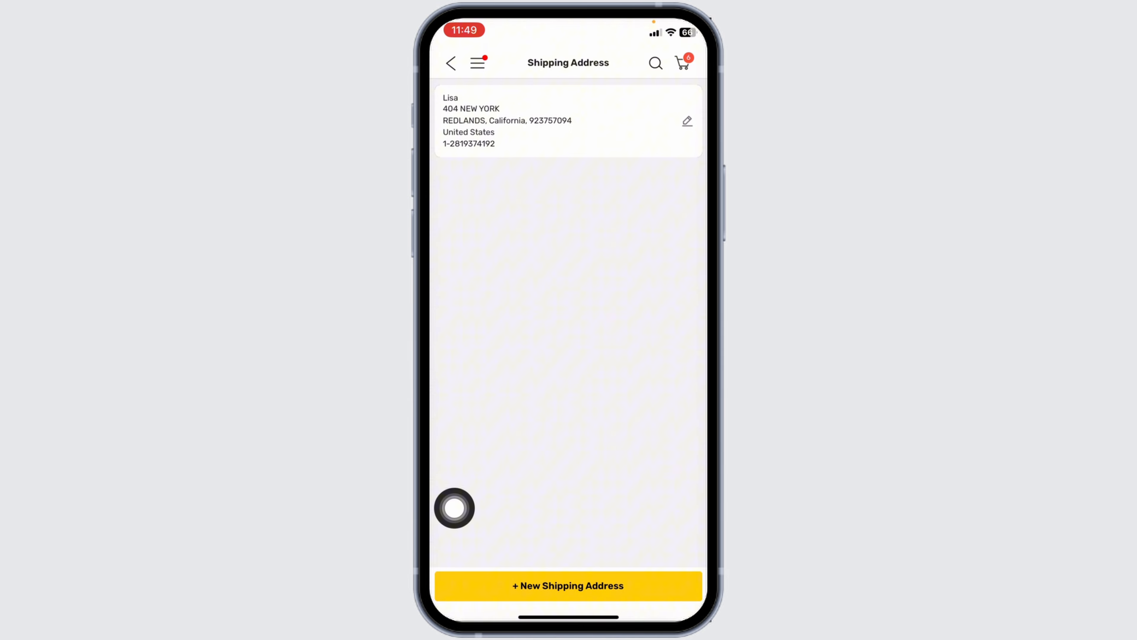
click(568, 586)
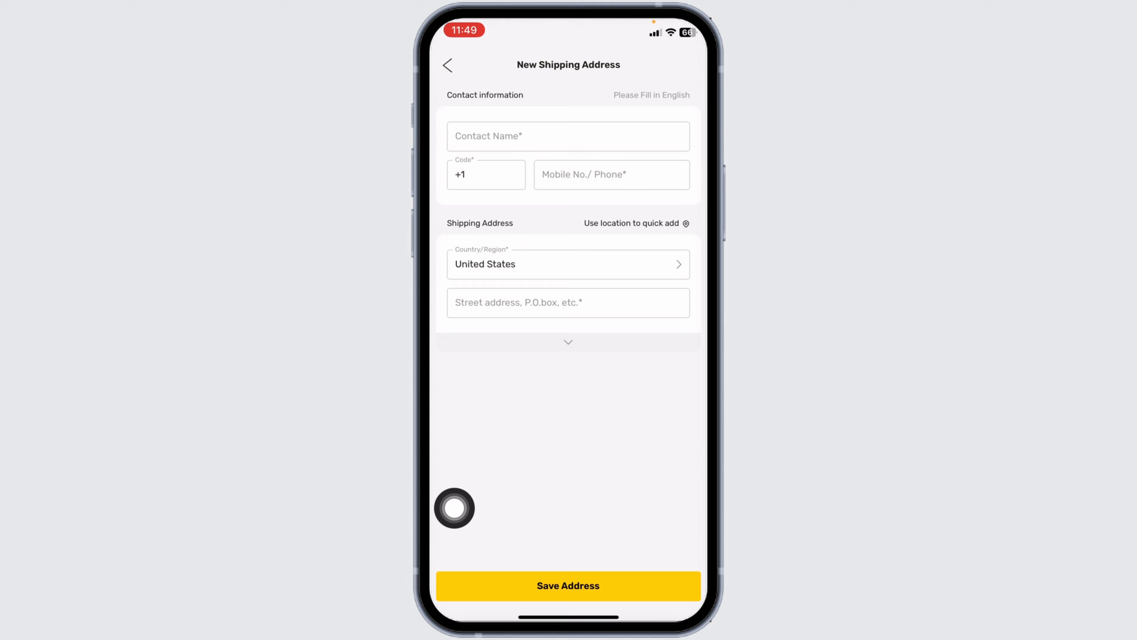
Enter 'Eva' as the contact name on the new address form
click(550, 136)
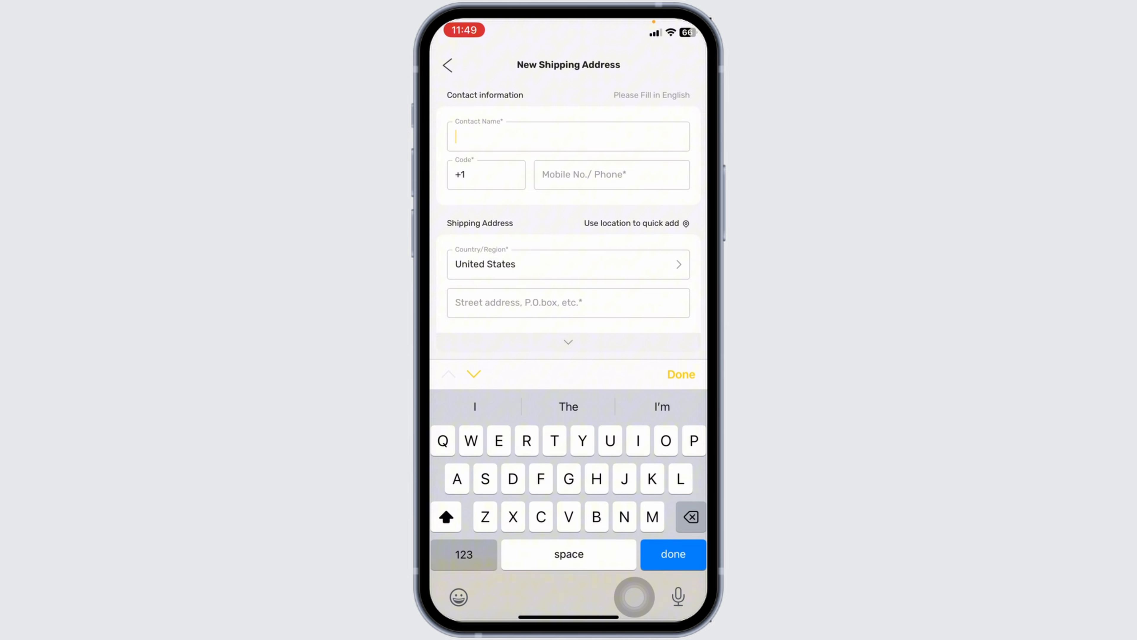
text(Eva)
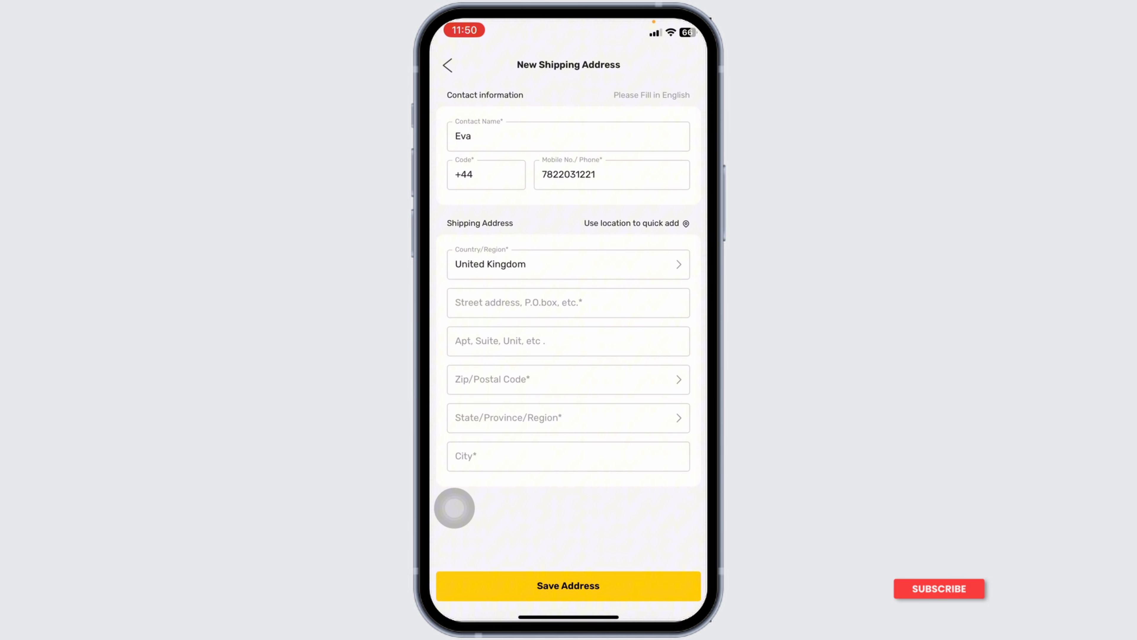
Fill in the street address details and save the new United Kingdom address
click(939, 589)
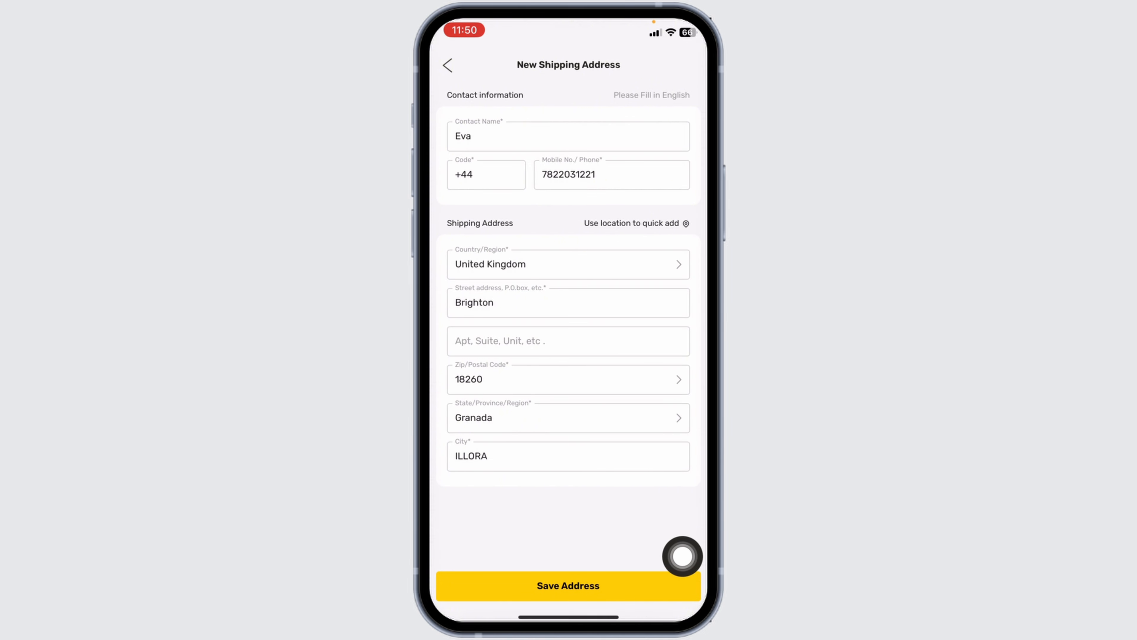
click(569, 585)
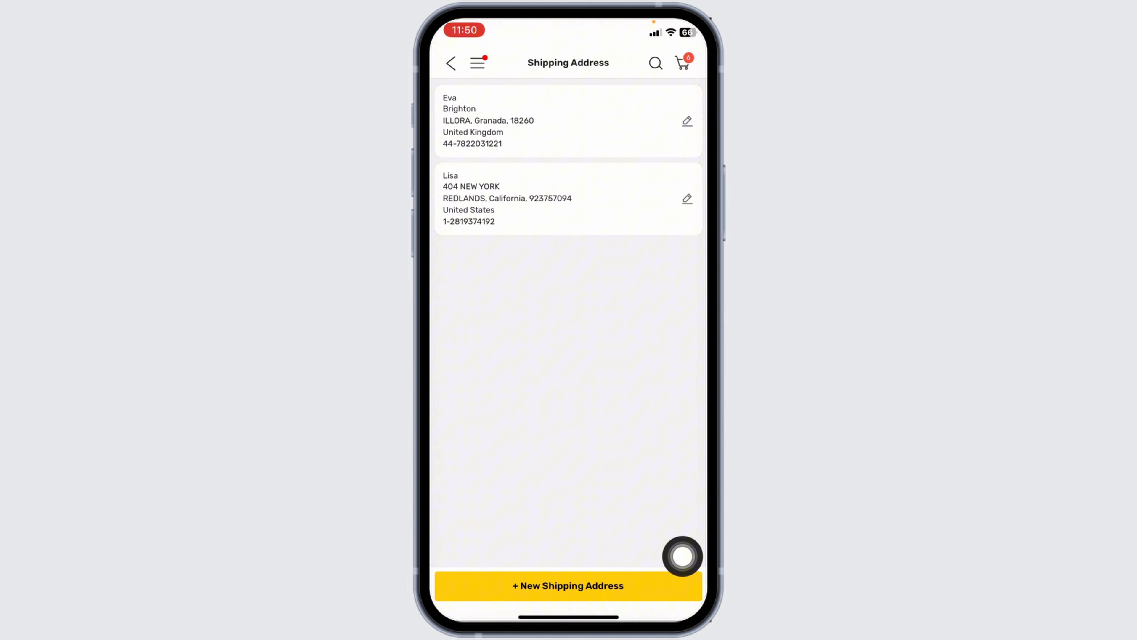